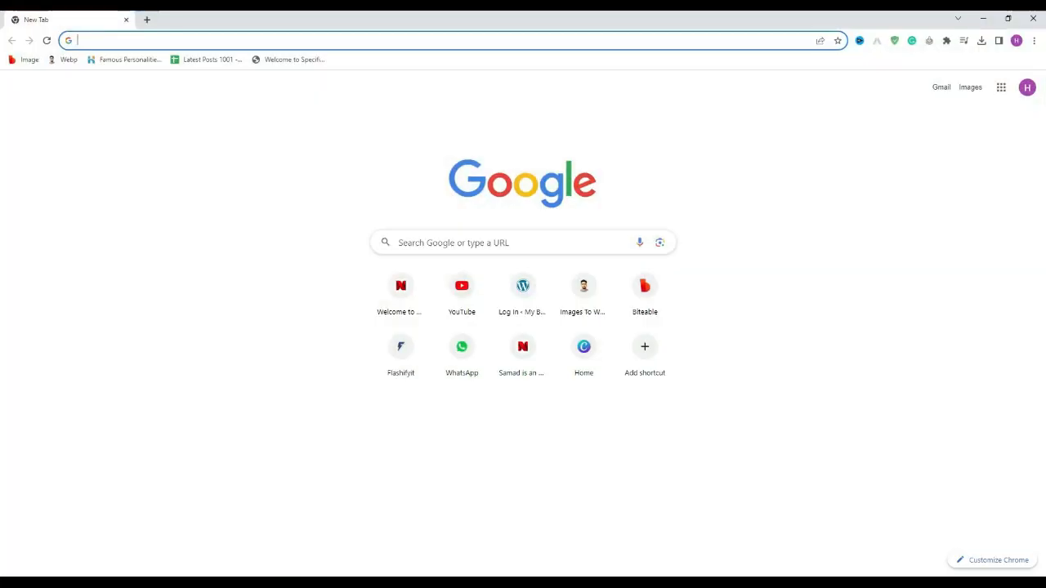
mouse_move(337, 500)
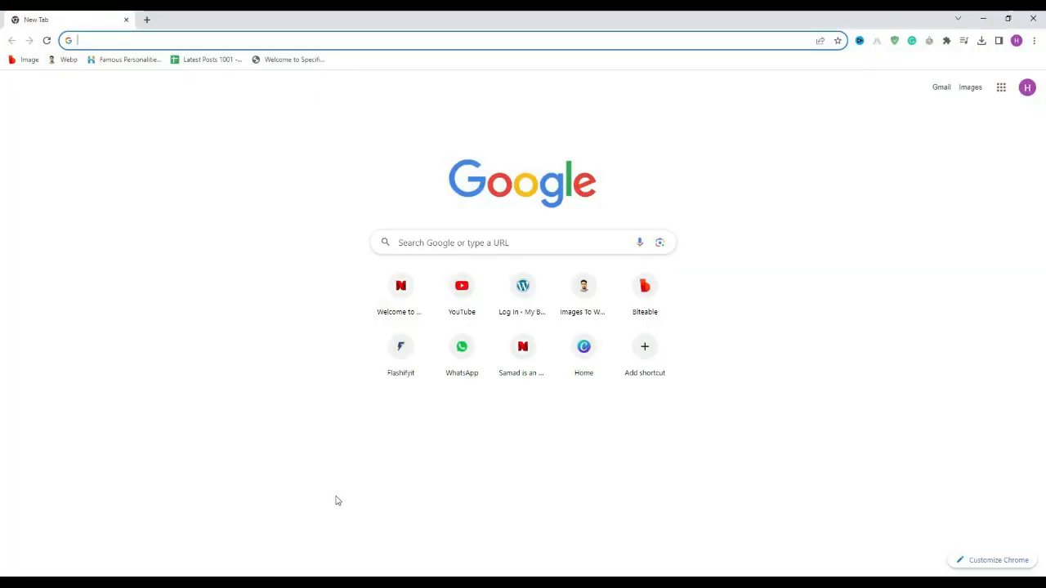
Navigate to flashifyit.com from the address bar
text(flashifyit.com)
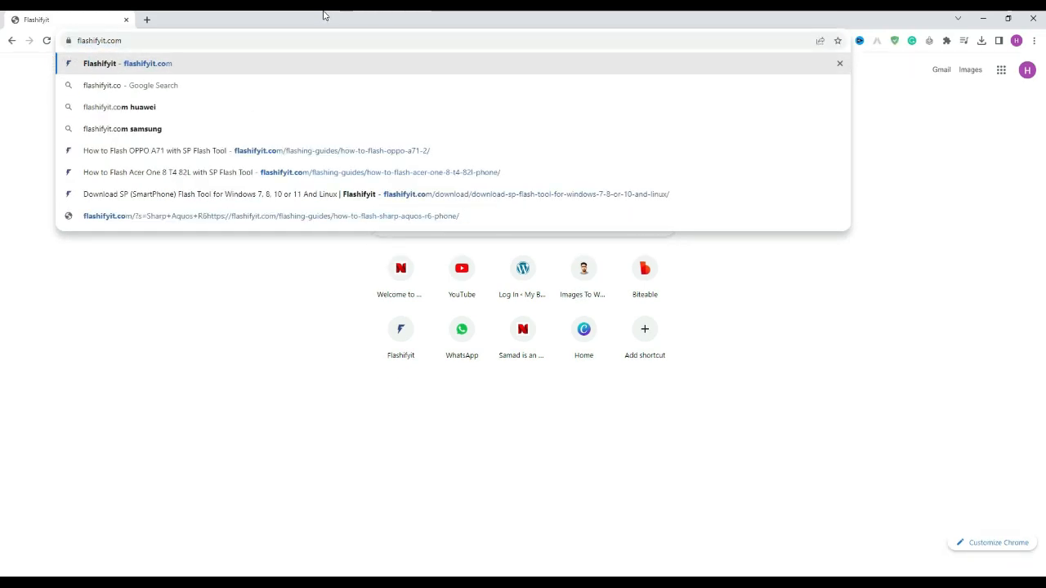
click(128, 62)
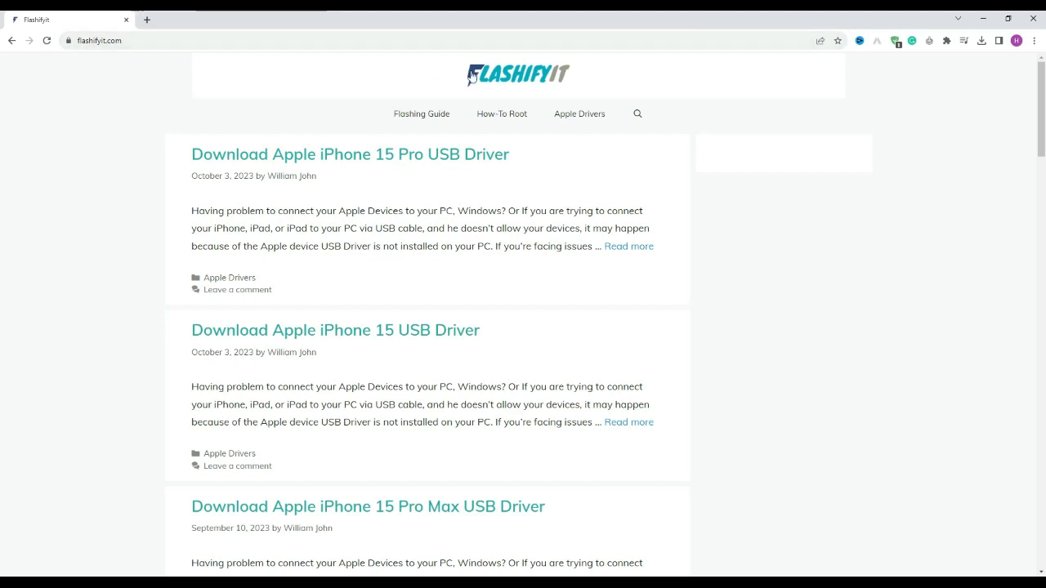
Search the site for 'Huawei Y6 2019 Mrd Lx1' after skimming the front-page posts
scroll(down, 3)
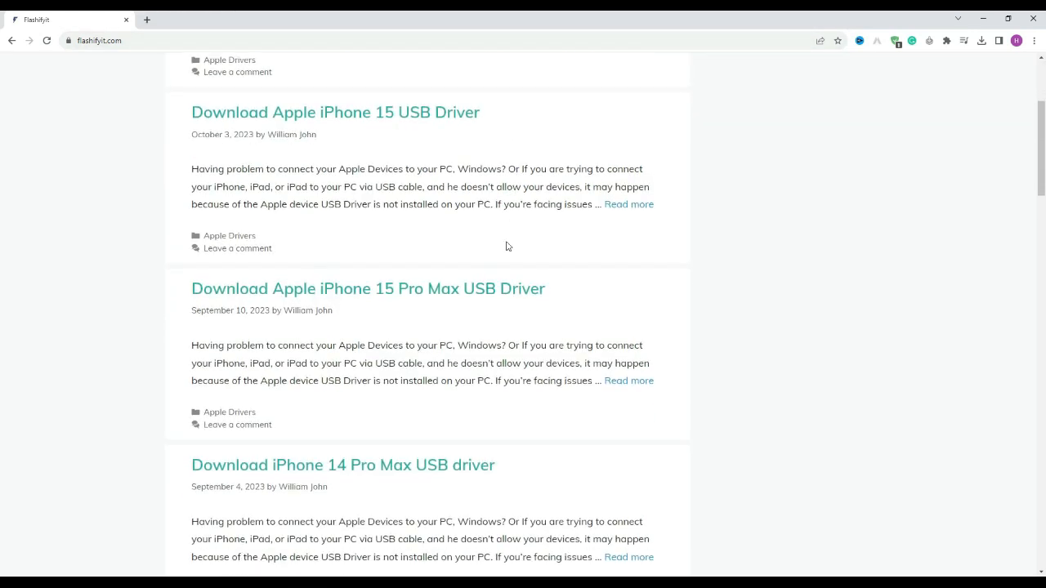
scroll(down, 3)
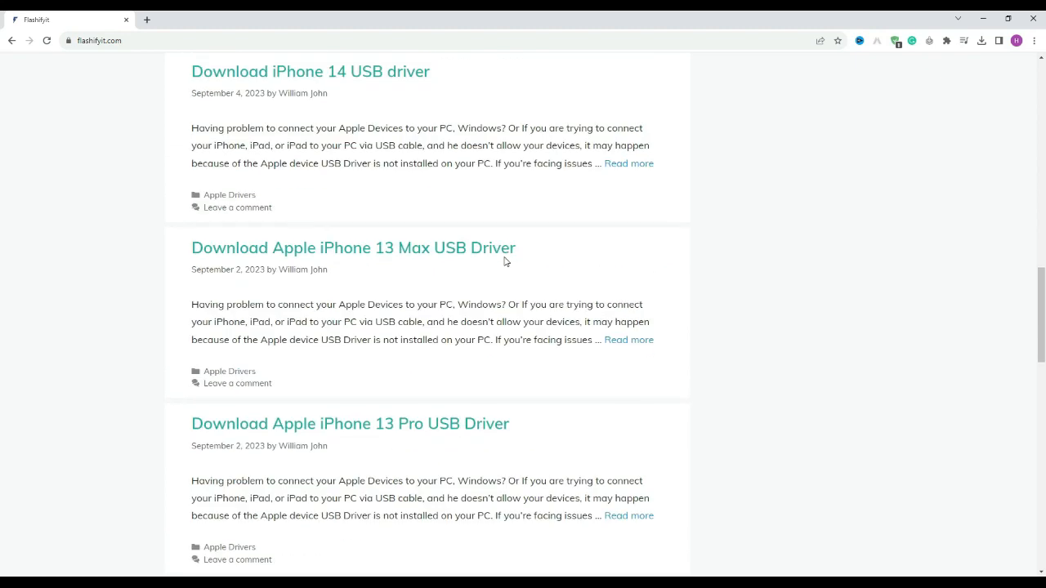
scroll(up, 3)
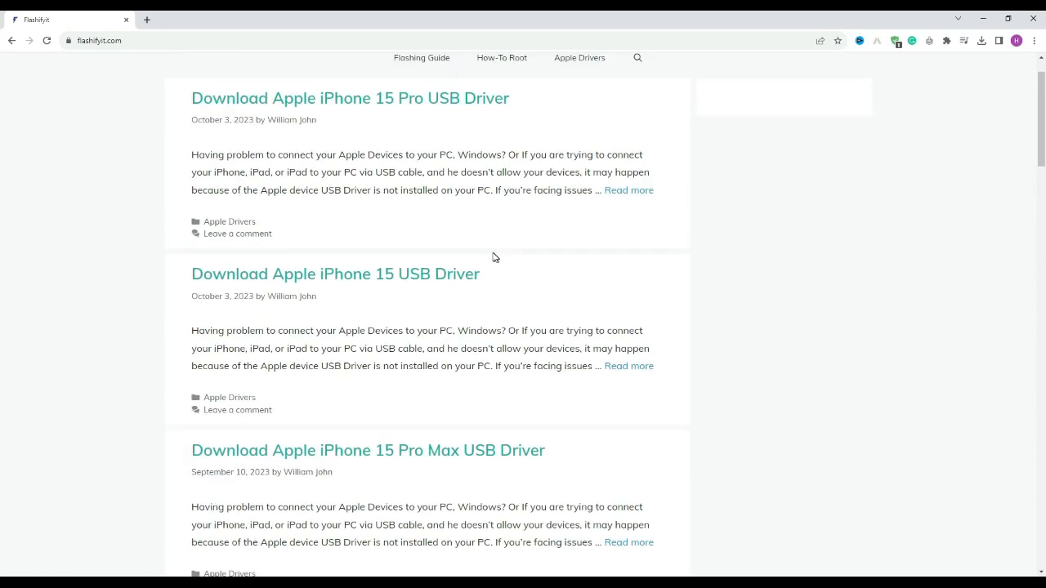
scroll(up, 3)
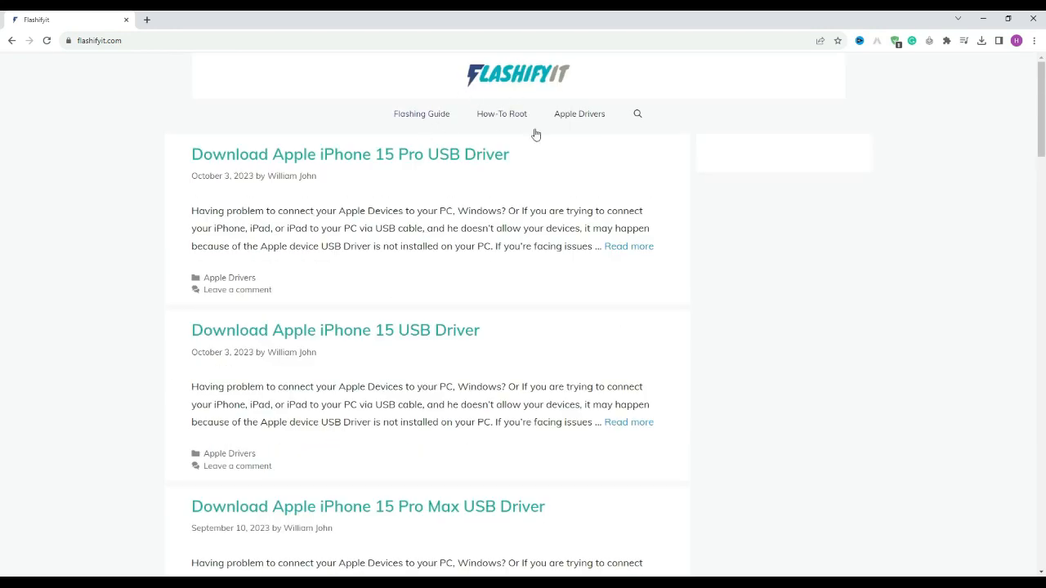
click(637, 114)
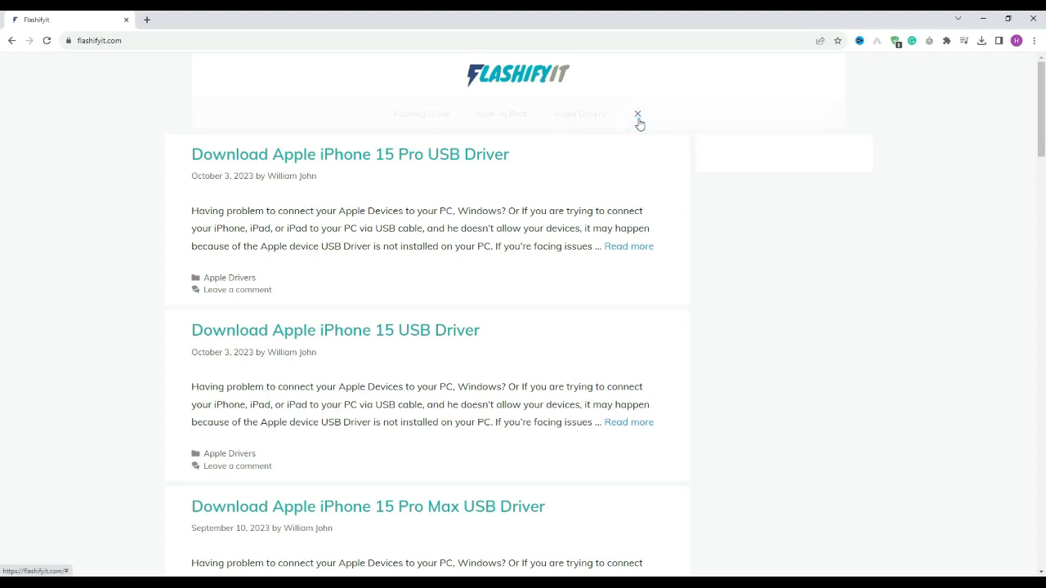
text(Huawei Y6 2019 Mrd Lx1)
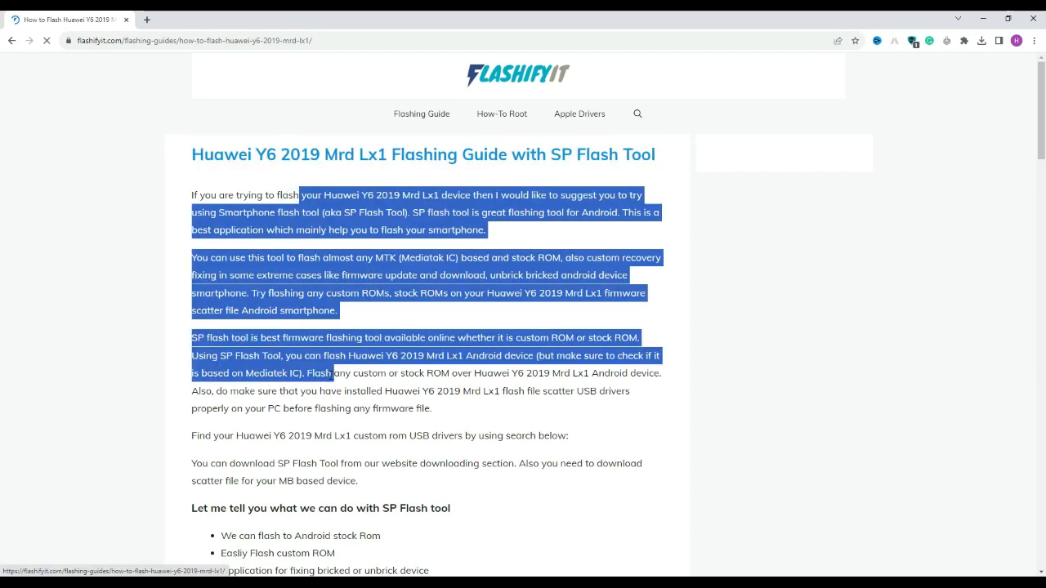
Follow the 'SP Flash tool' pre-requisite link in the Huawei Y6 2019 guide
scroll(down, 3)
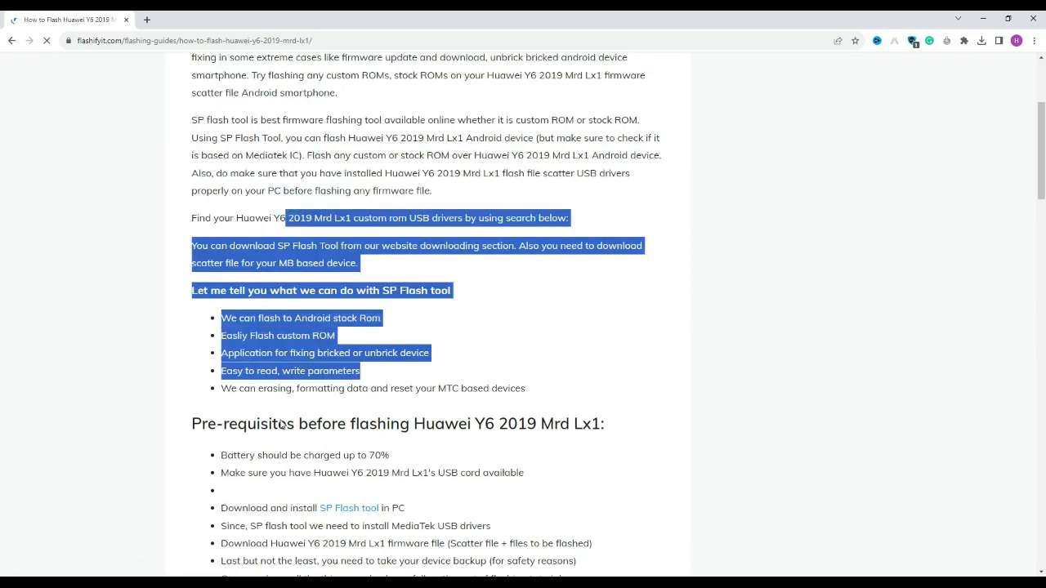
scroll(down, 3)
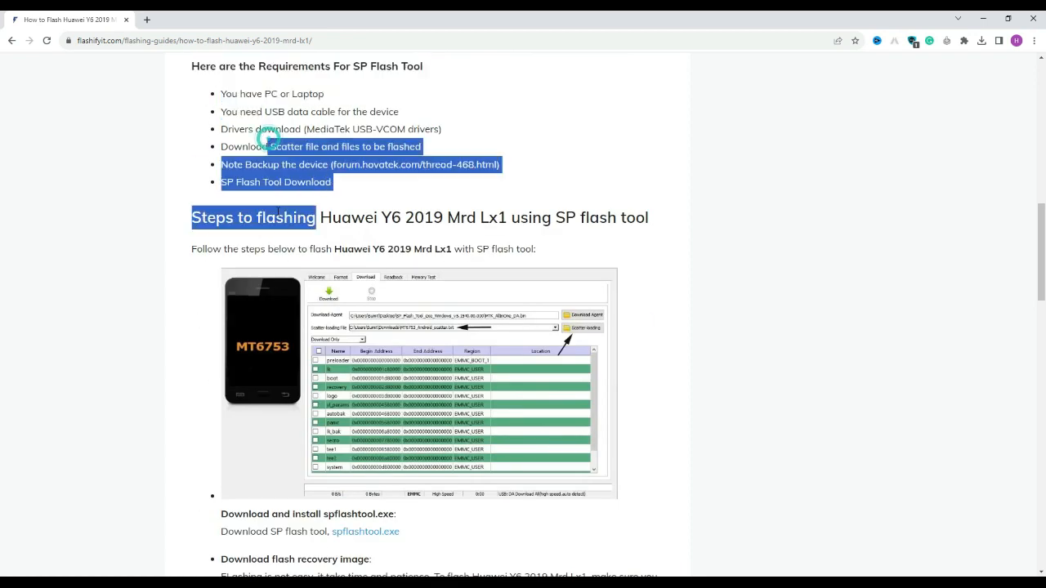
scroll(down, 3)
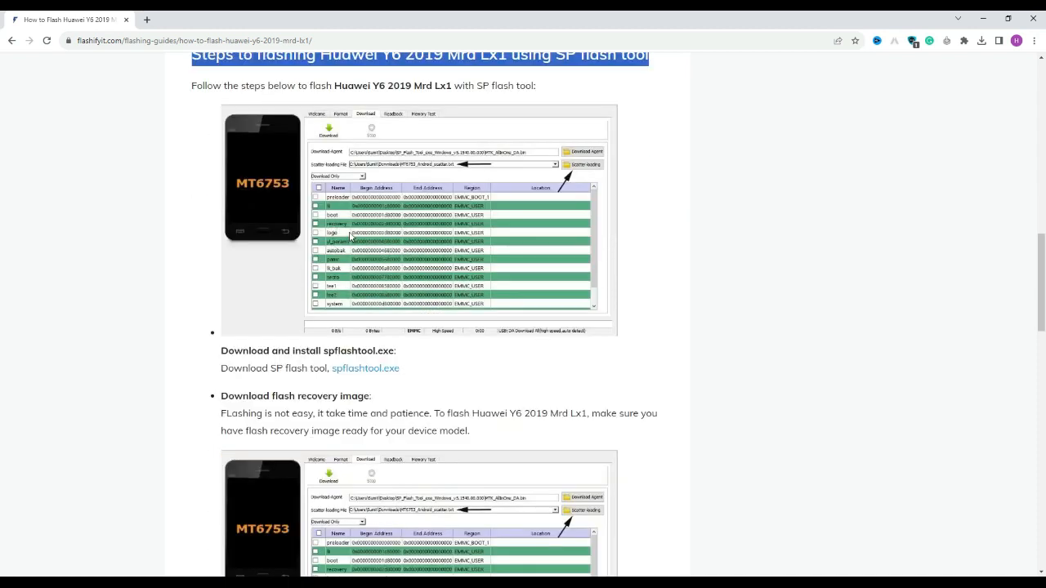
scroll(down, 3)
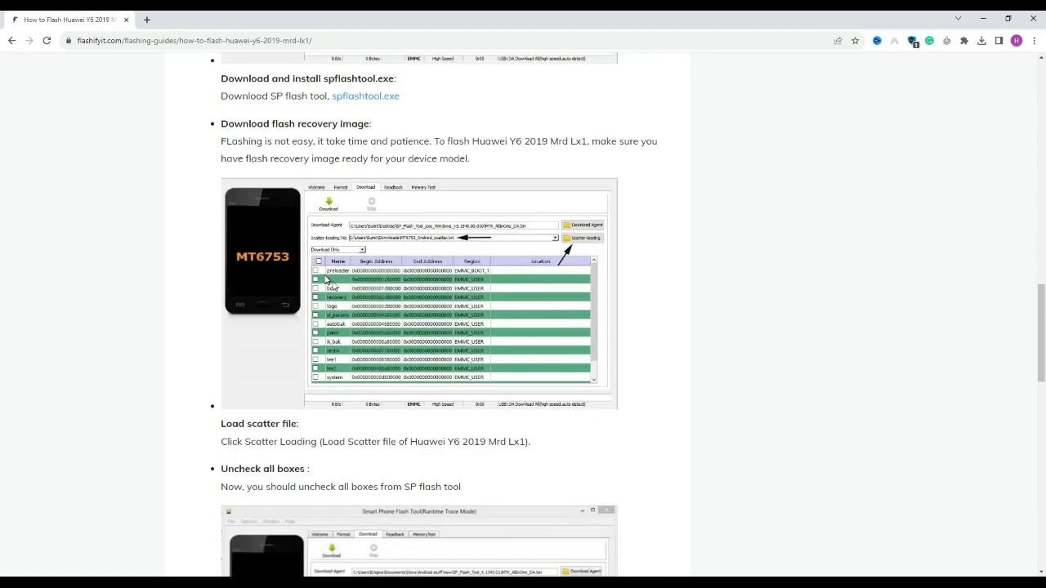
scroll(down, 3)
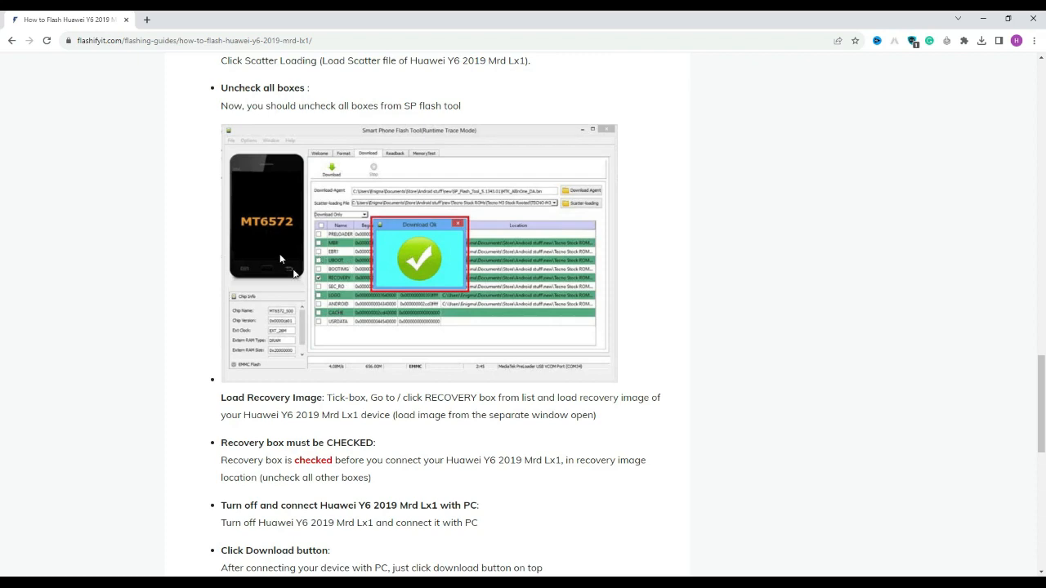
scroll(down, 3)
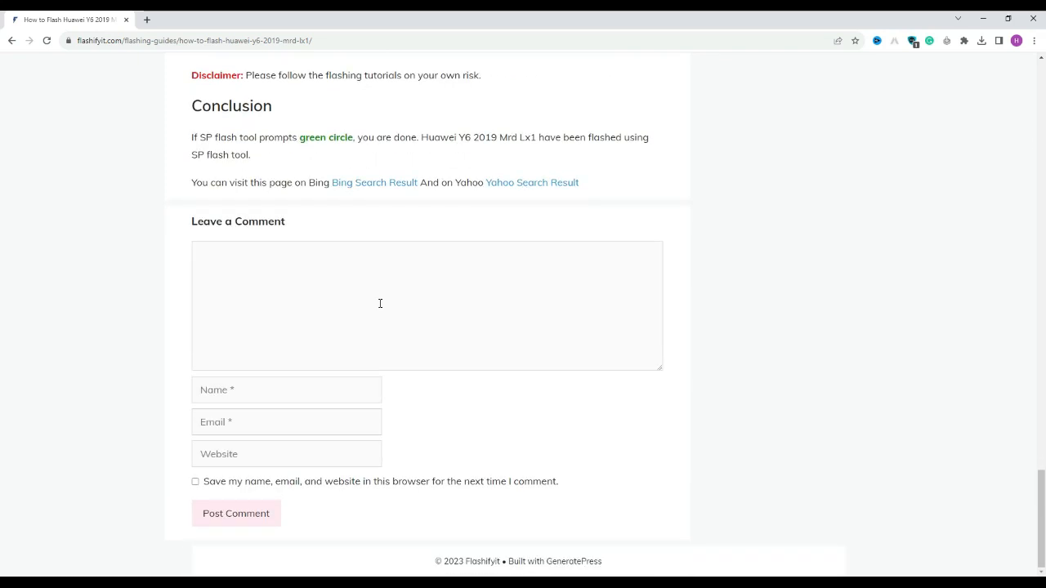
scroll(up, 3)
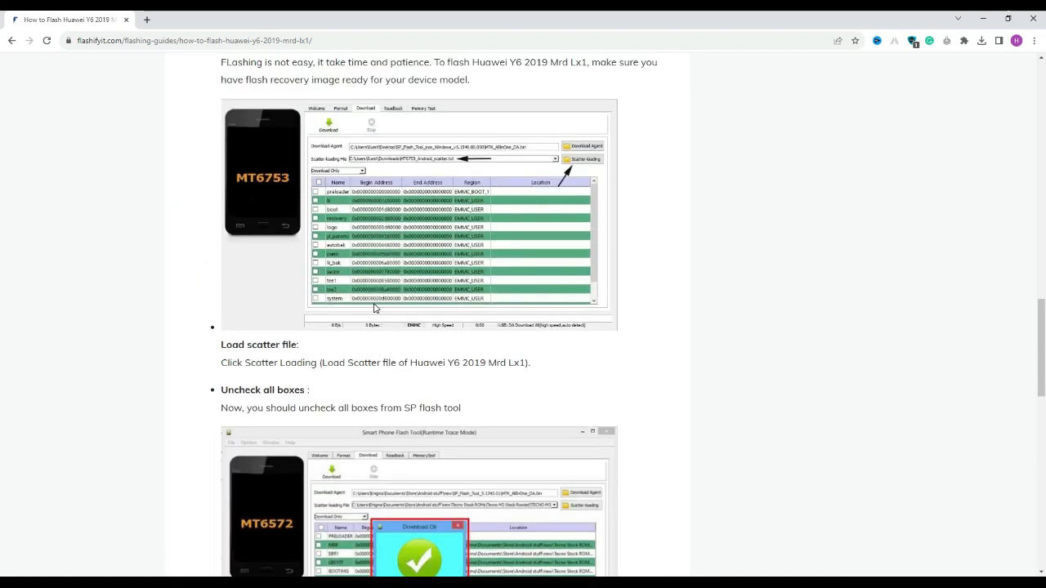
scroll(up, 3)
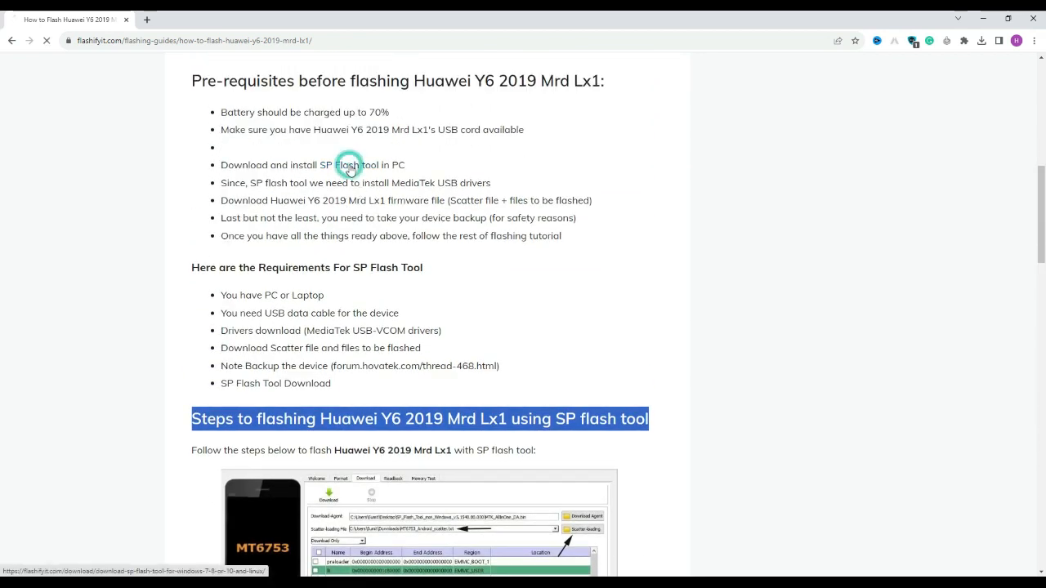
click(346, 163)
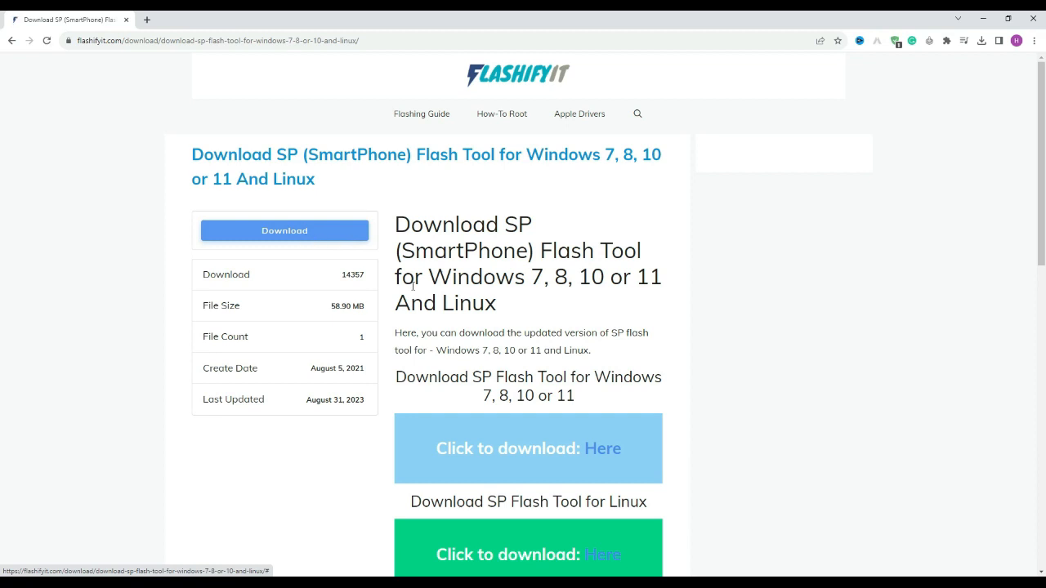
Download the SP Flash Tool for Windows zip to Downloads and check its progress in Chrome's downloads panel
scroll(down, 3)
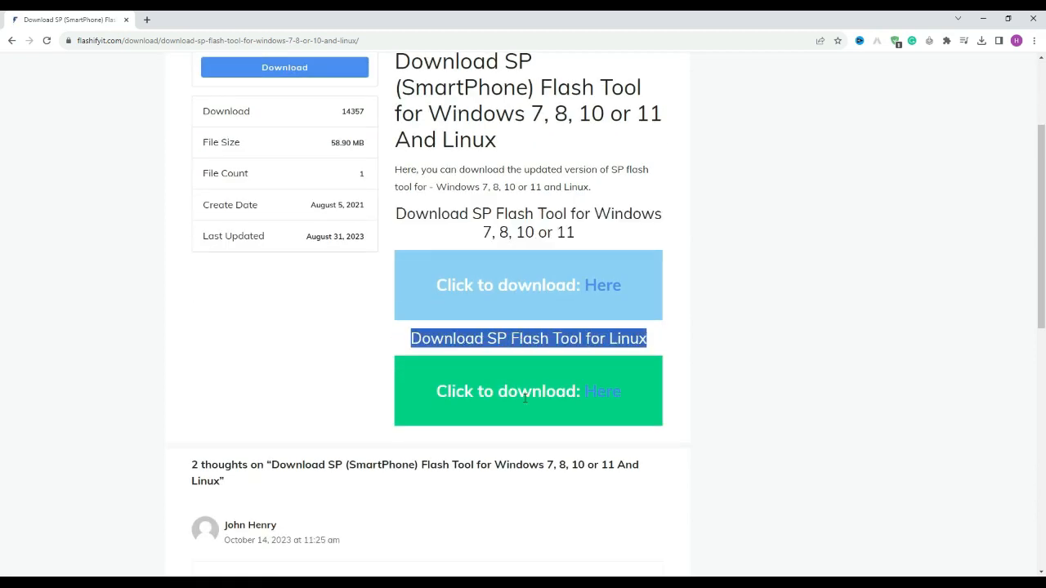
scroll(up, 3)
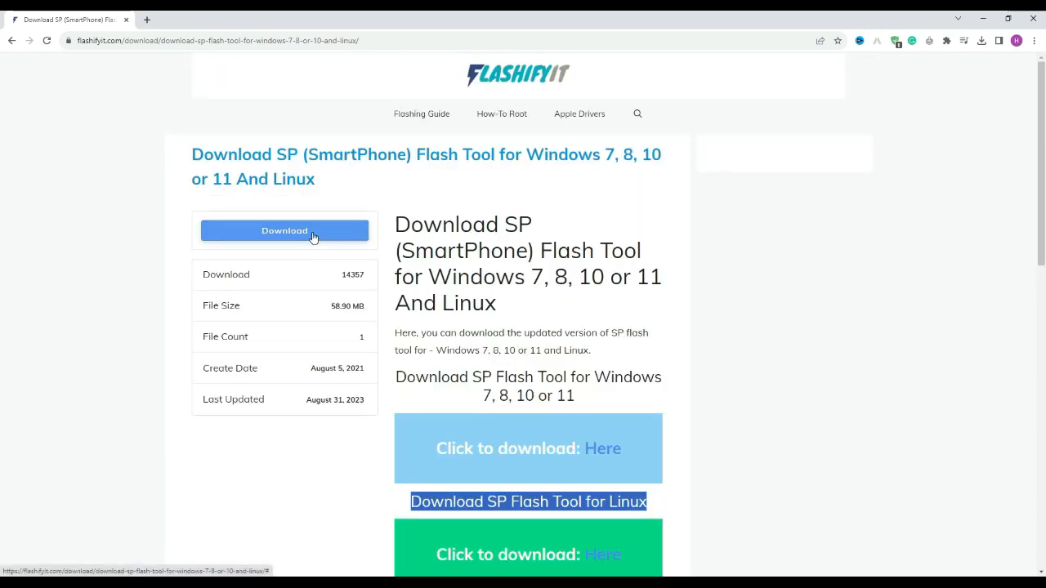
click(284, 230)
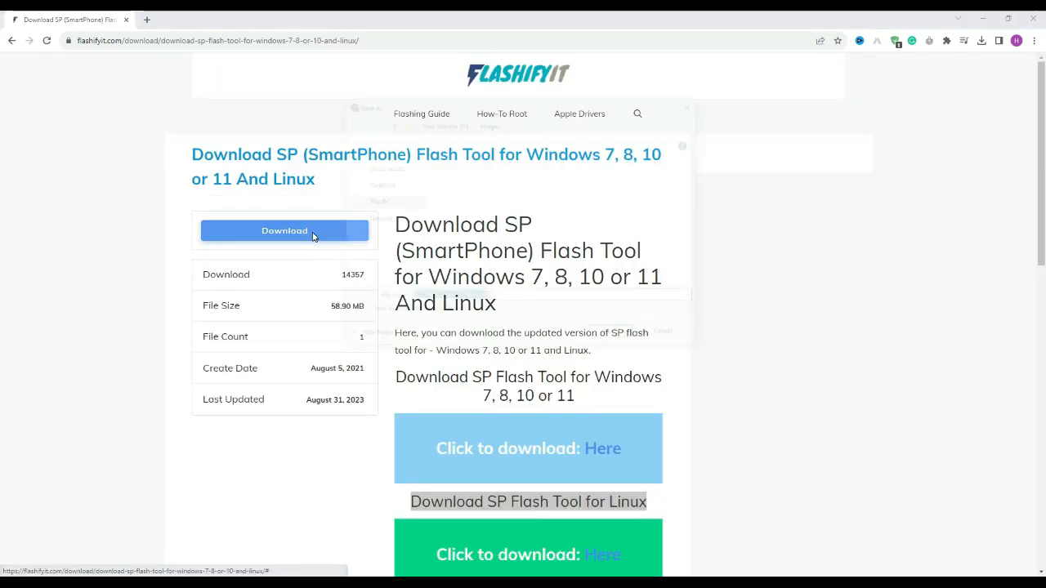
click(284, 231)
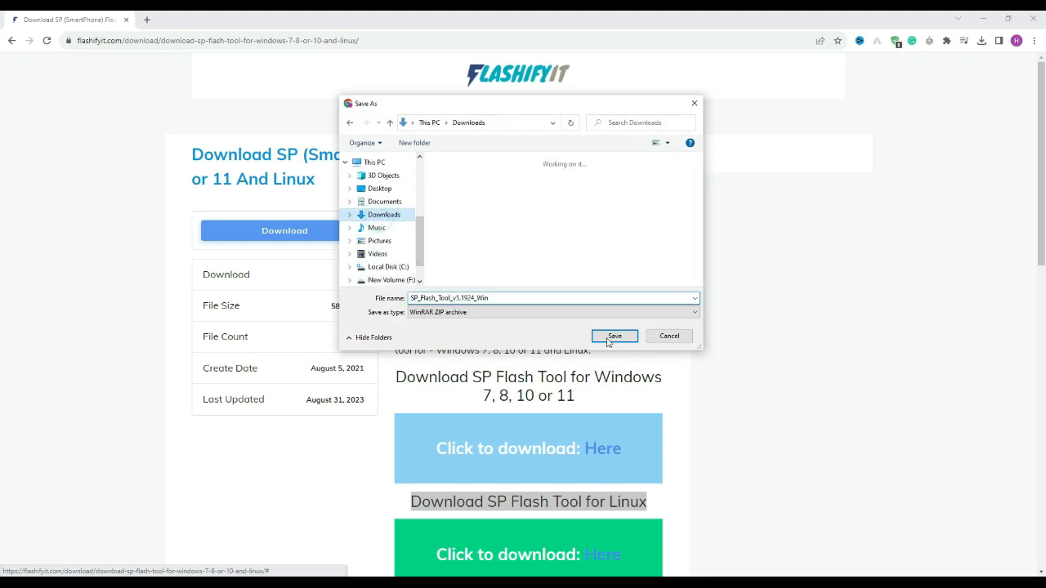
click(614, 337)
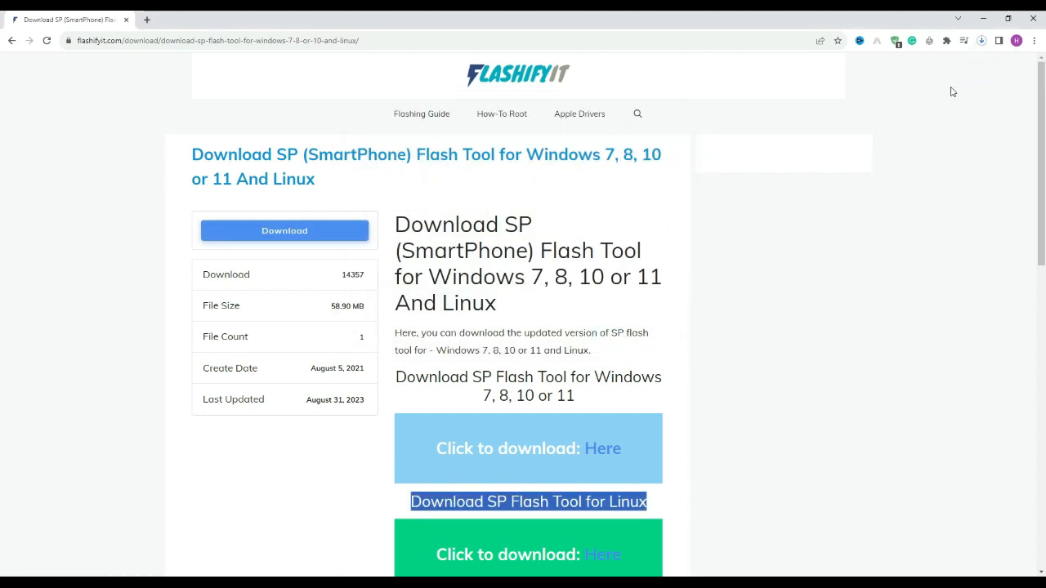
click(980, 40)
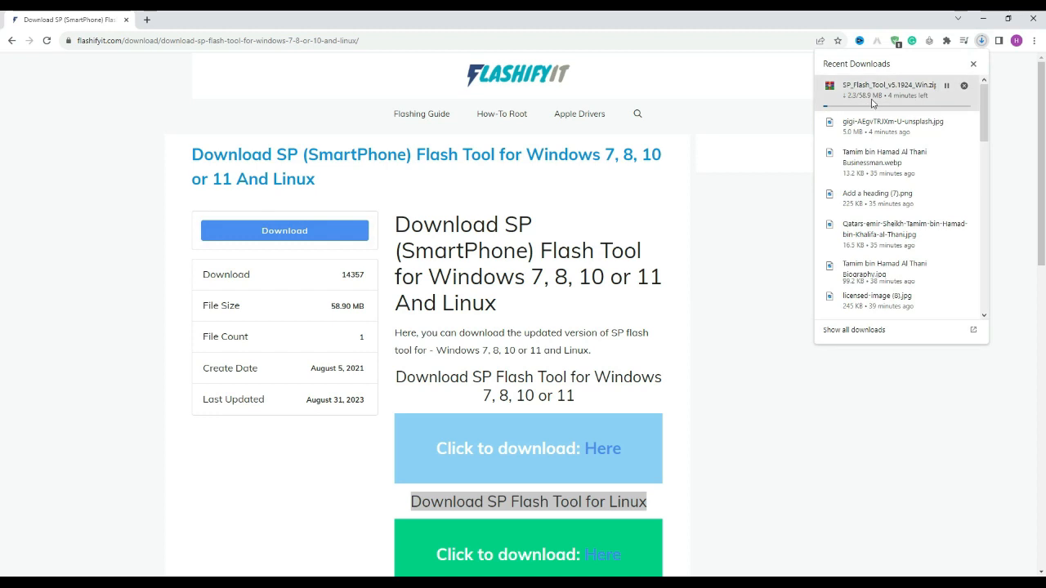
mouse_move(890, 105)
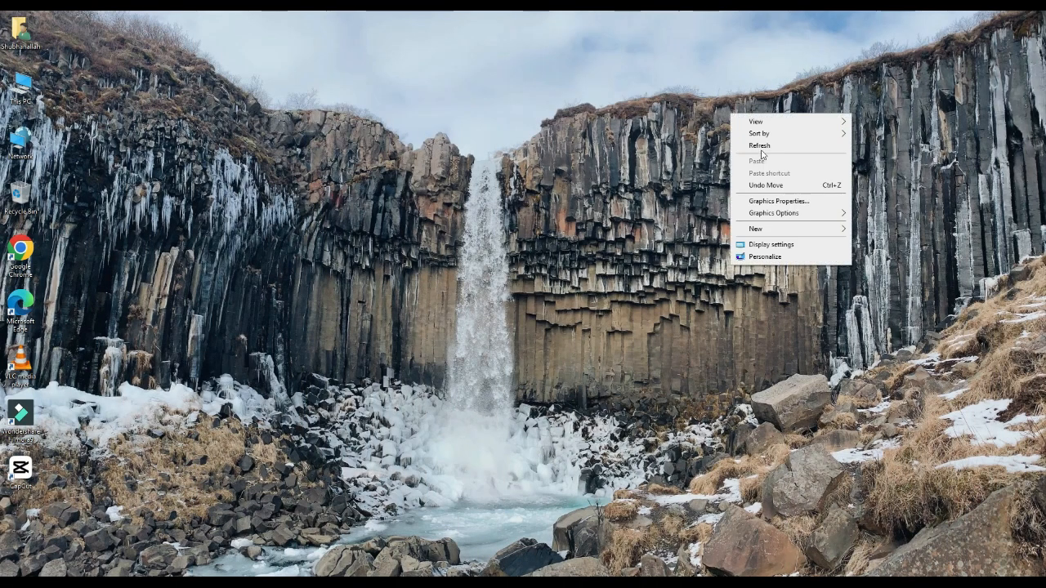
Go into Downloads and into the downloaded SP_Flash_Tool zip archive
double_click(20, 33)
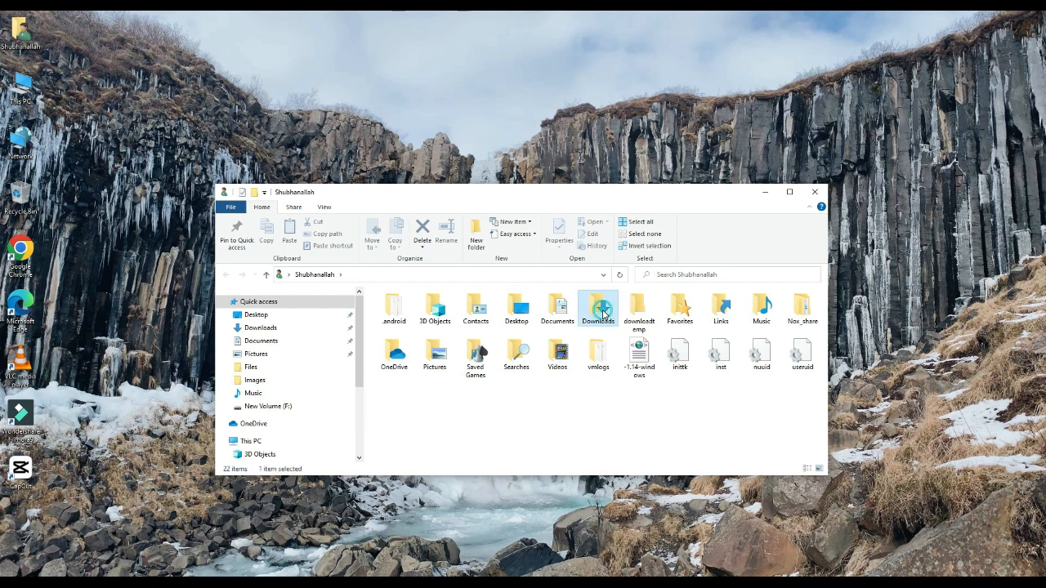
double_click(598, 308)
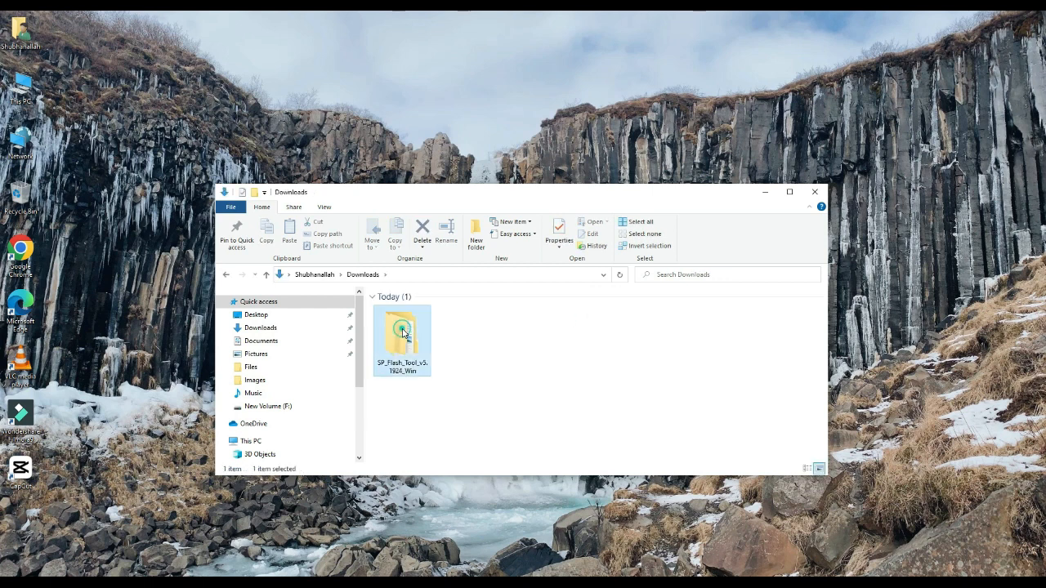
double_click(402, 335)
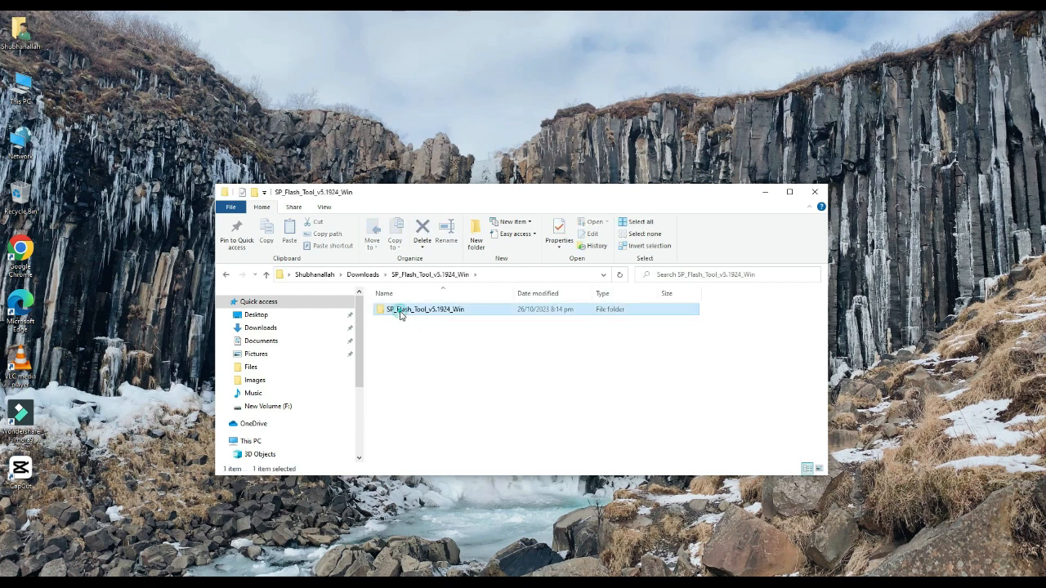
Launch flash_tool.exe from the archive's inner folder
double_click(424, 309)
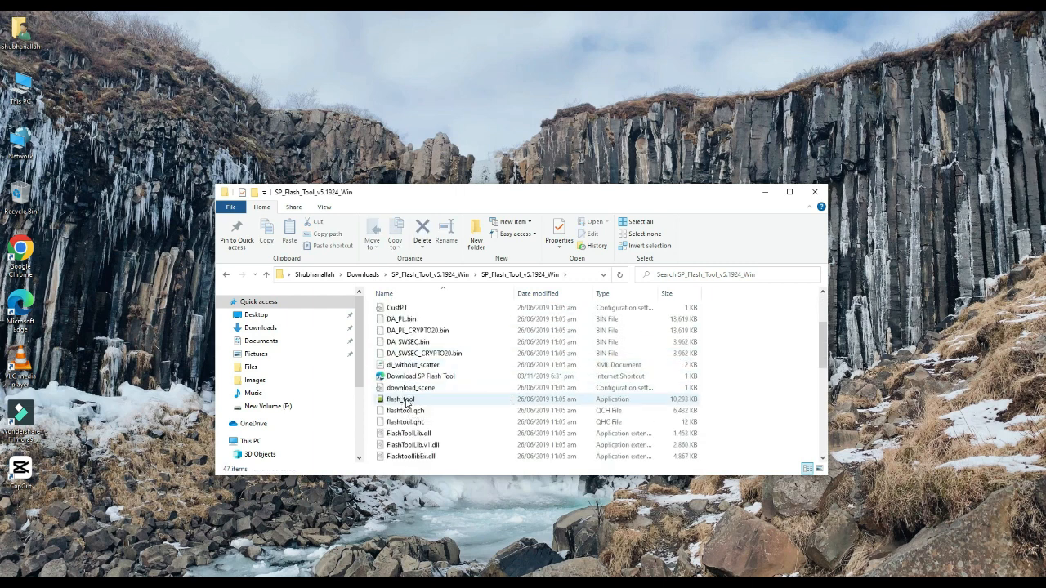
double_click(401, 398)
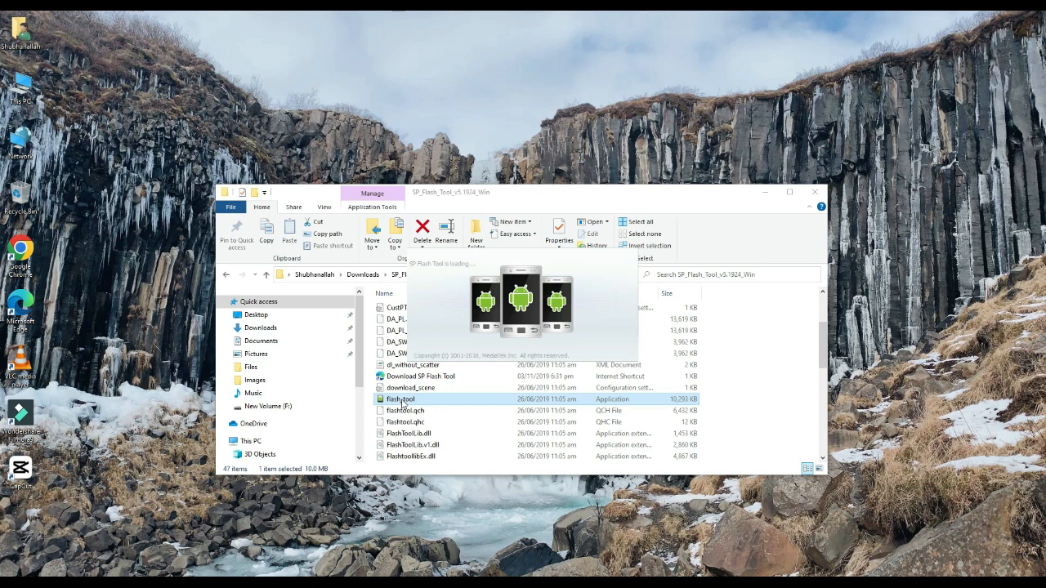
double_click(400, 399)
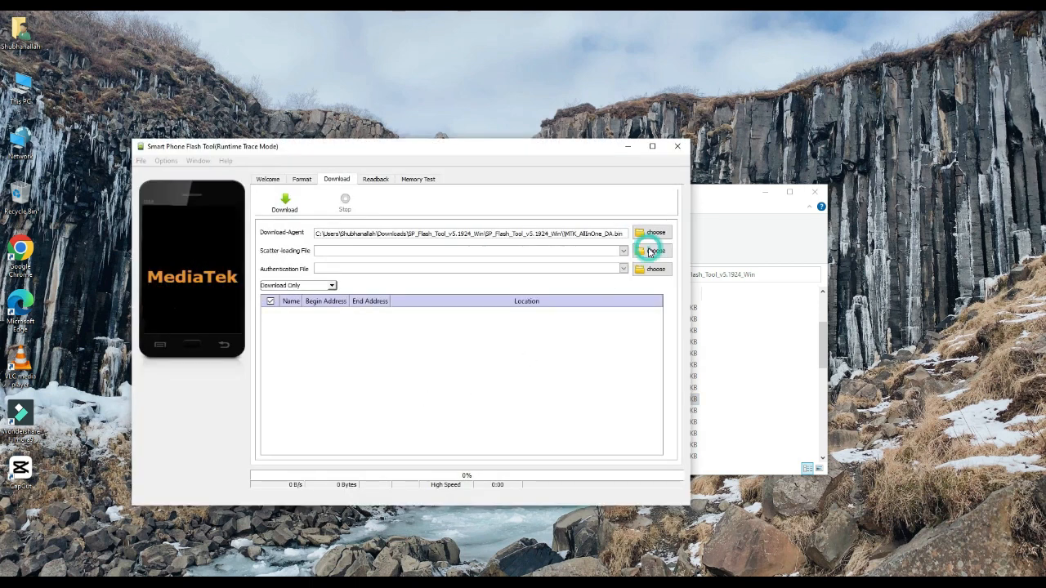
Load MT6580_Android_scatter as the scatter-loading file to fill the partition list
click(652, 250)
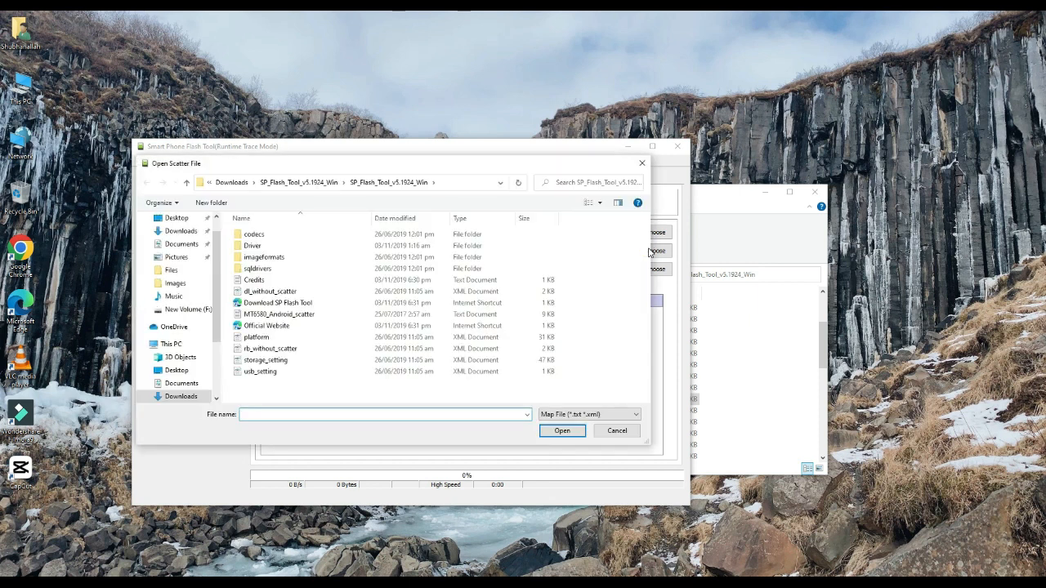
click(277, 314)
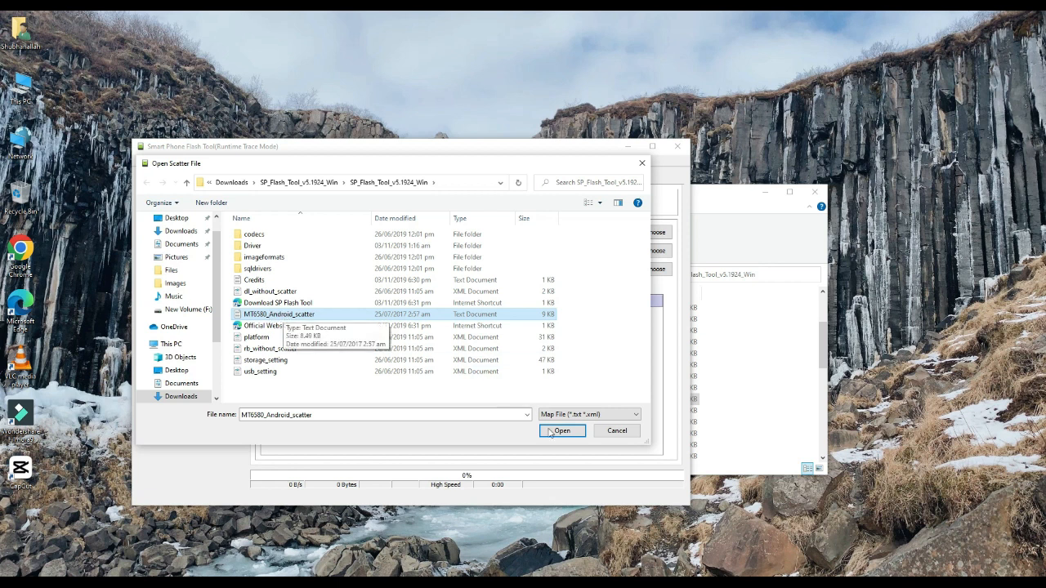
click(562, 432)
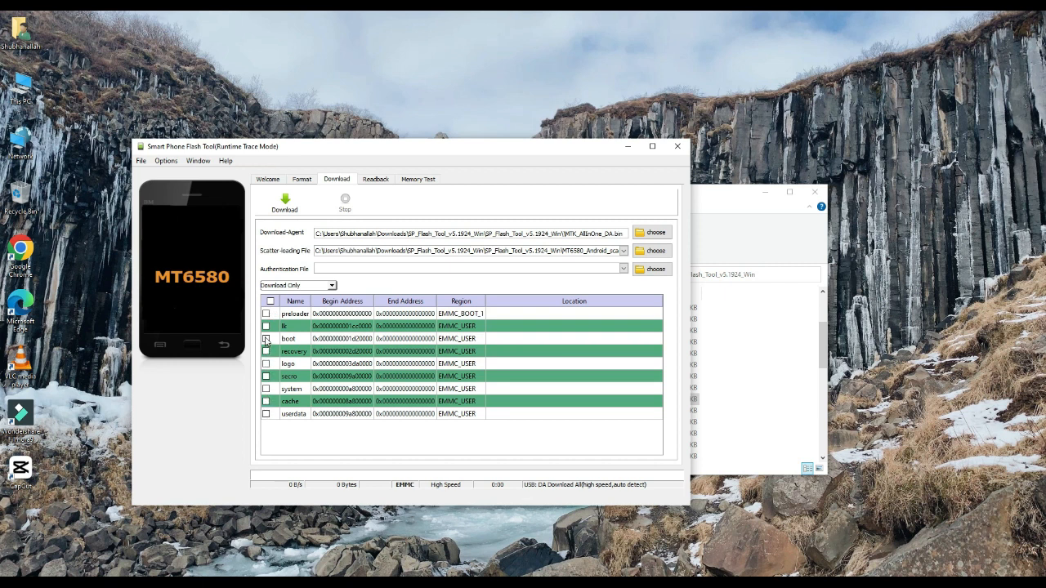
Tick the recovery partition, attempt Download, and dismiss the select-at-least-one-ROM warning
click(265, 349)
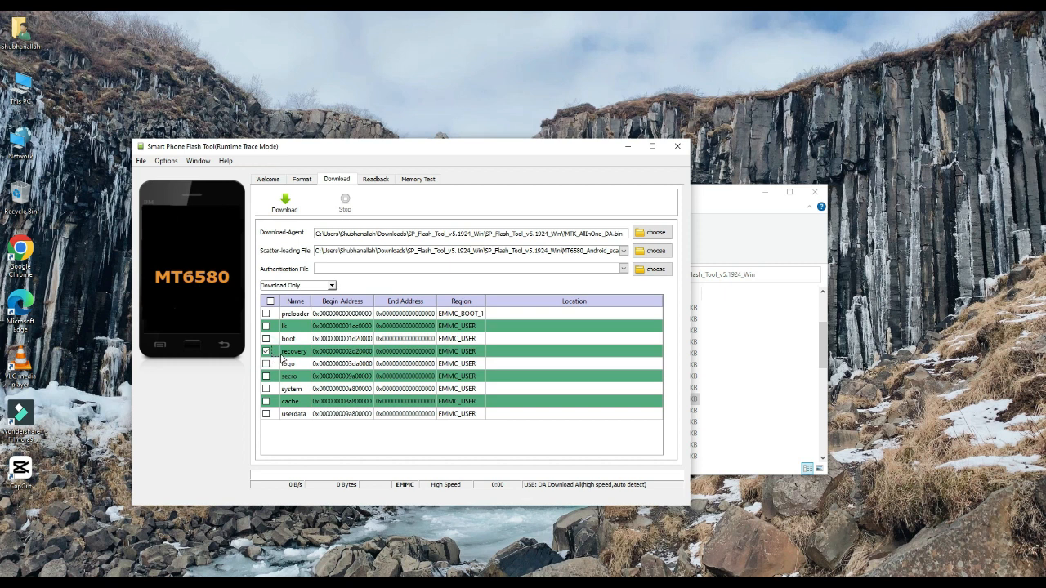
click(285, 202)
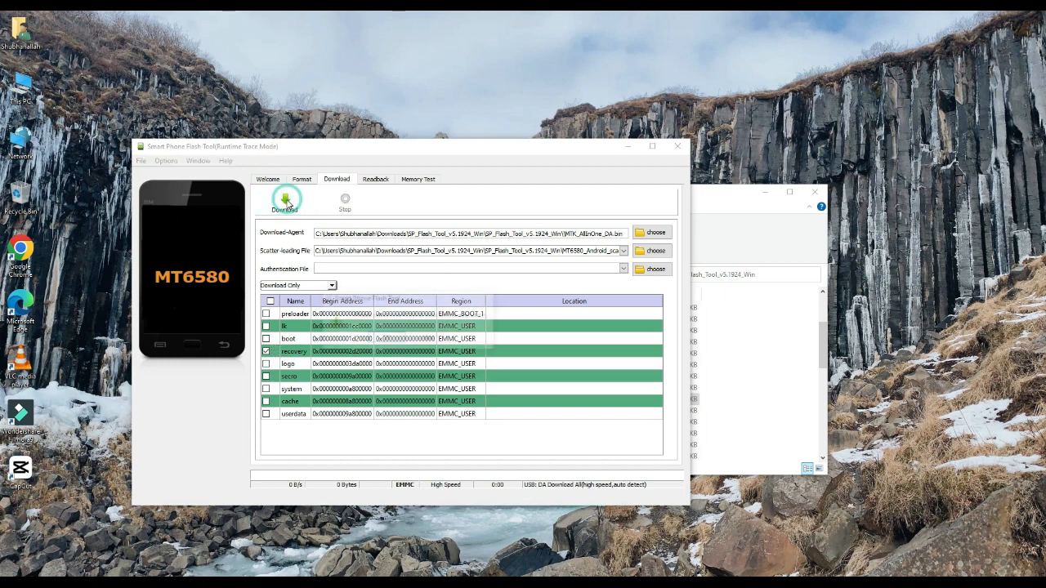
click(285, 199)
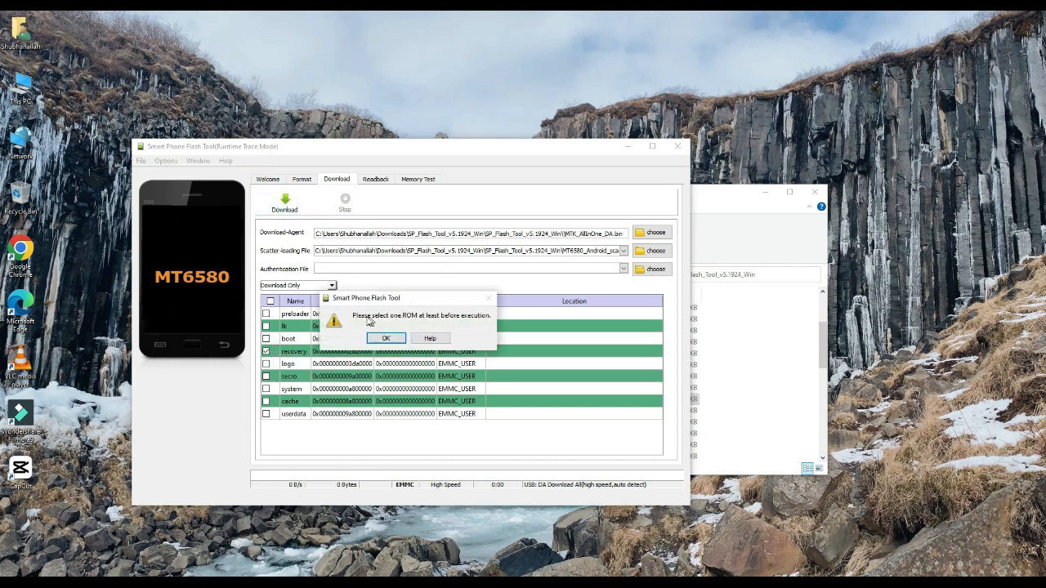
mouse_move(451, 320)
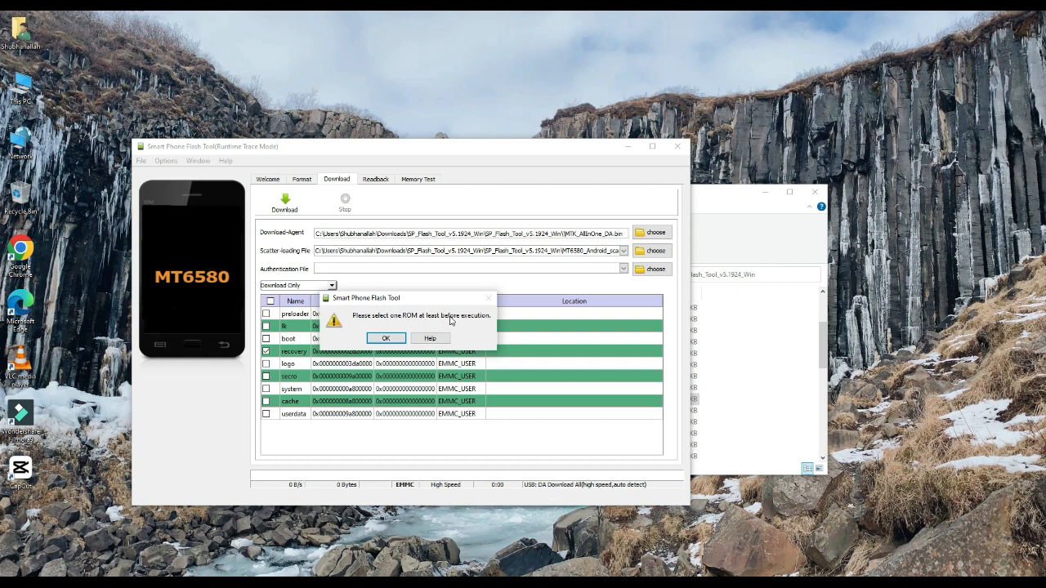
click(386, 337)
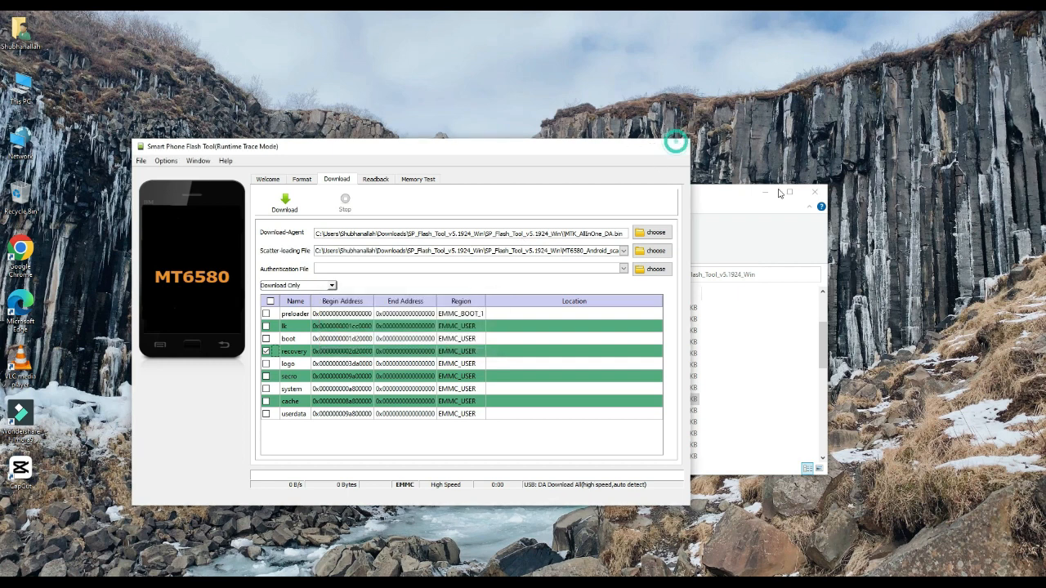